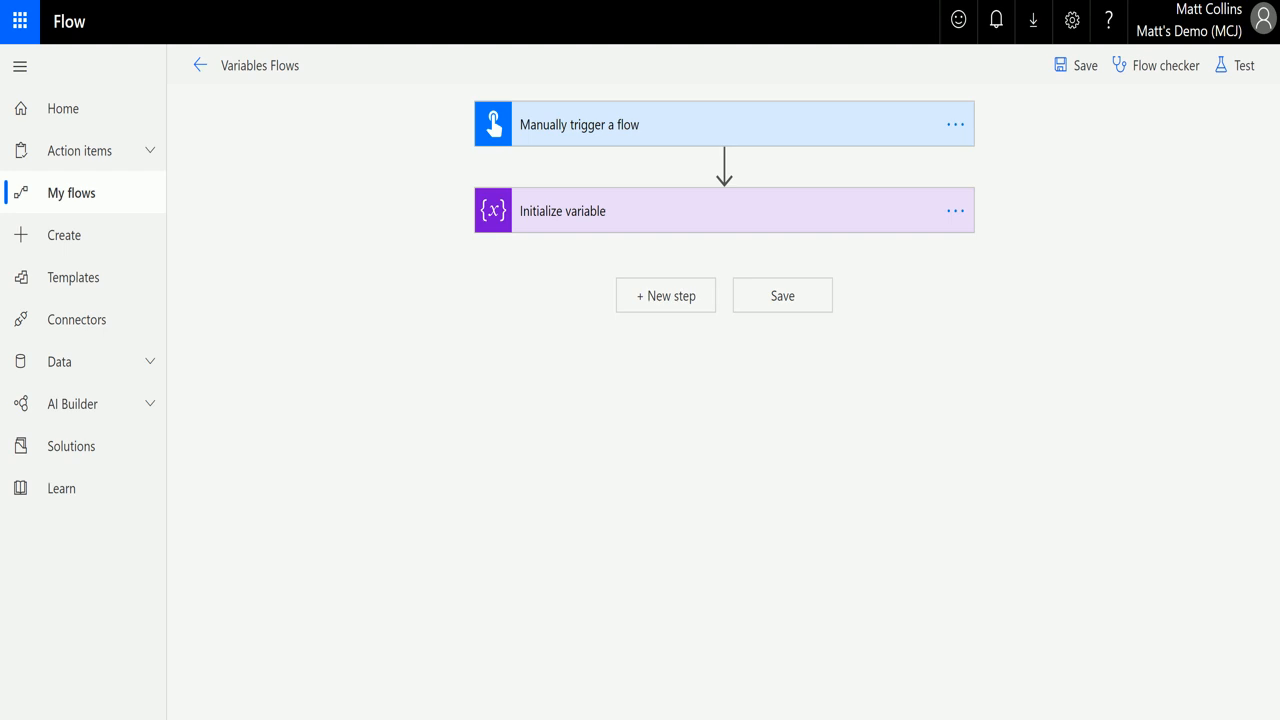
{"action": "mouse_move", "coordinate": [568, 180]}
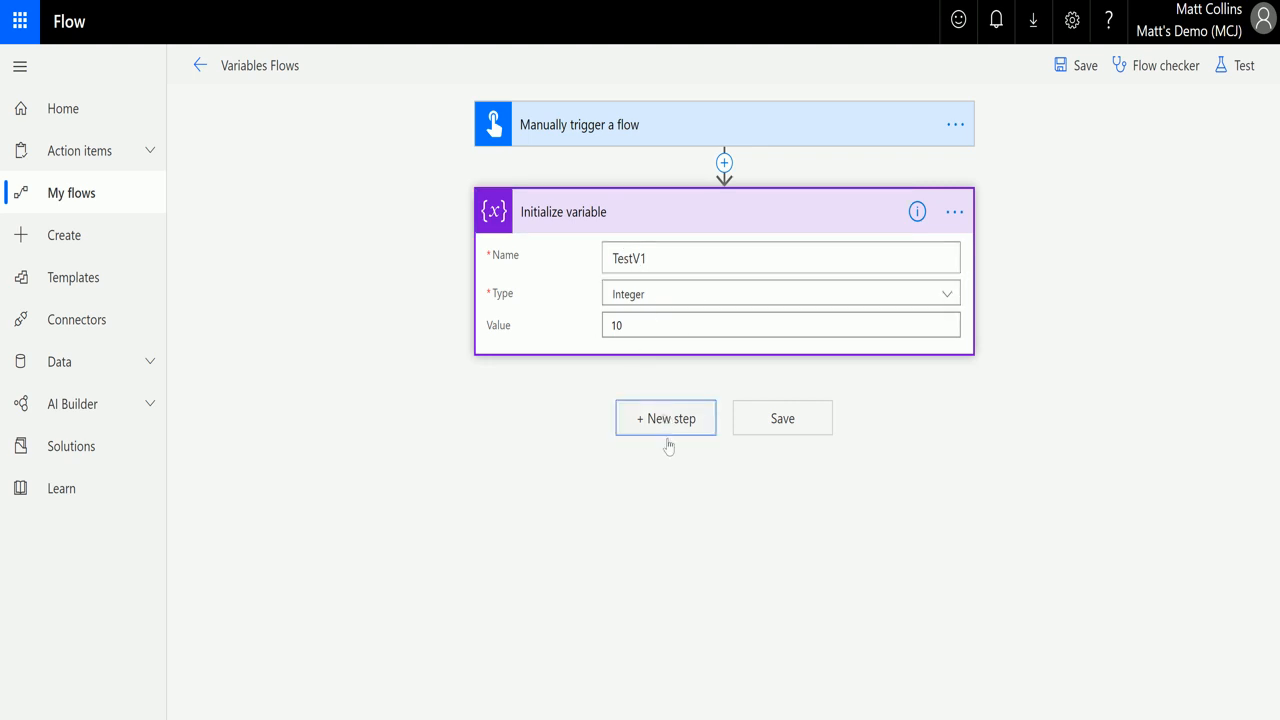
- Add a Set variable action from the Built-in Variables connector as a new step
{"action": "left_click", "coordinate": [664, 418]}
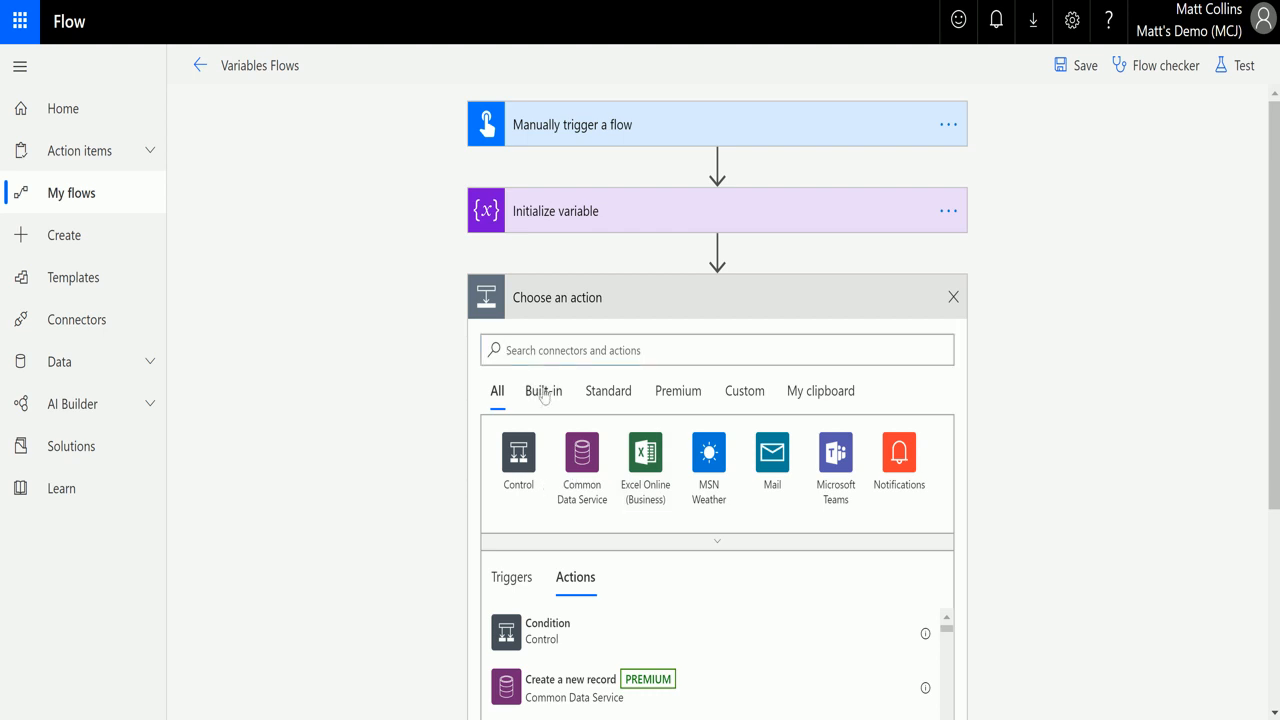
{"action": "left_click", "coordinate": [544, 390]}
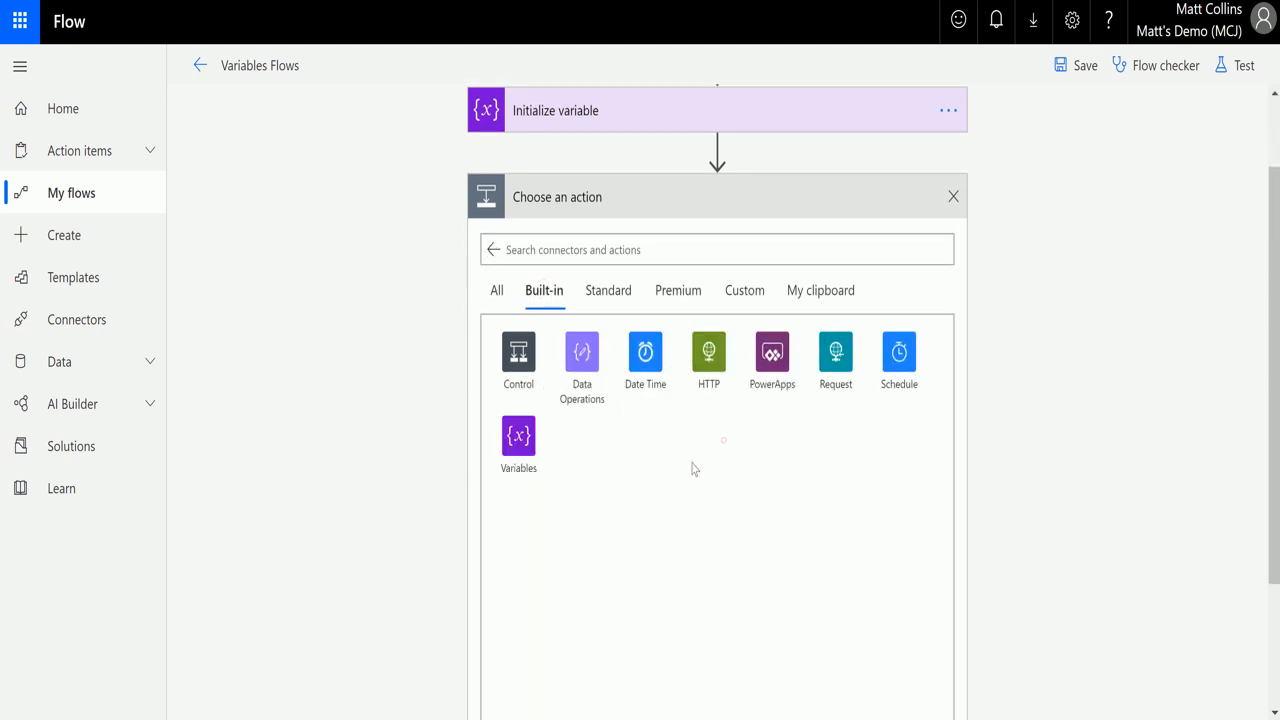
{"action": "left_click", "coordinate": [518, 444]}
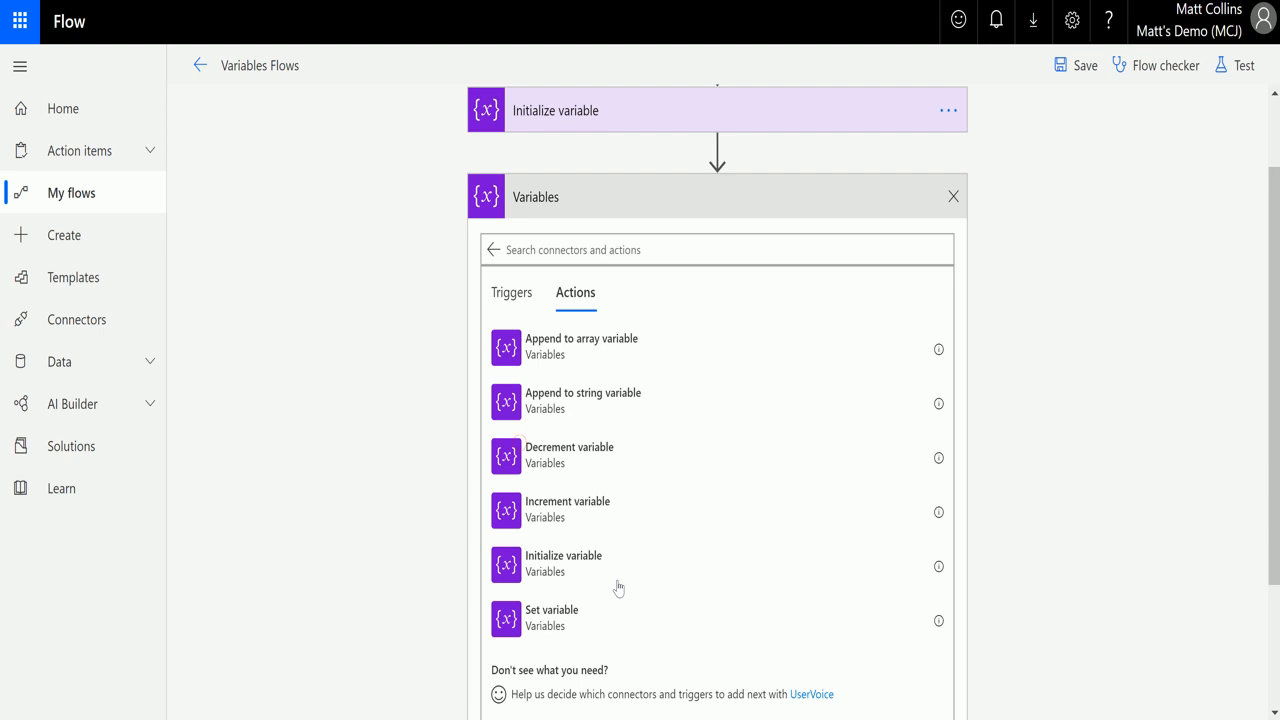
{"action": "left_click", "coordinate": [552, 612]}
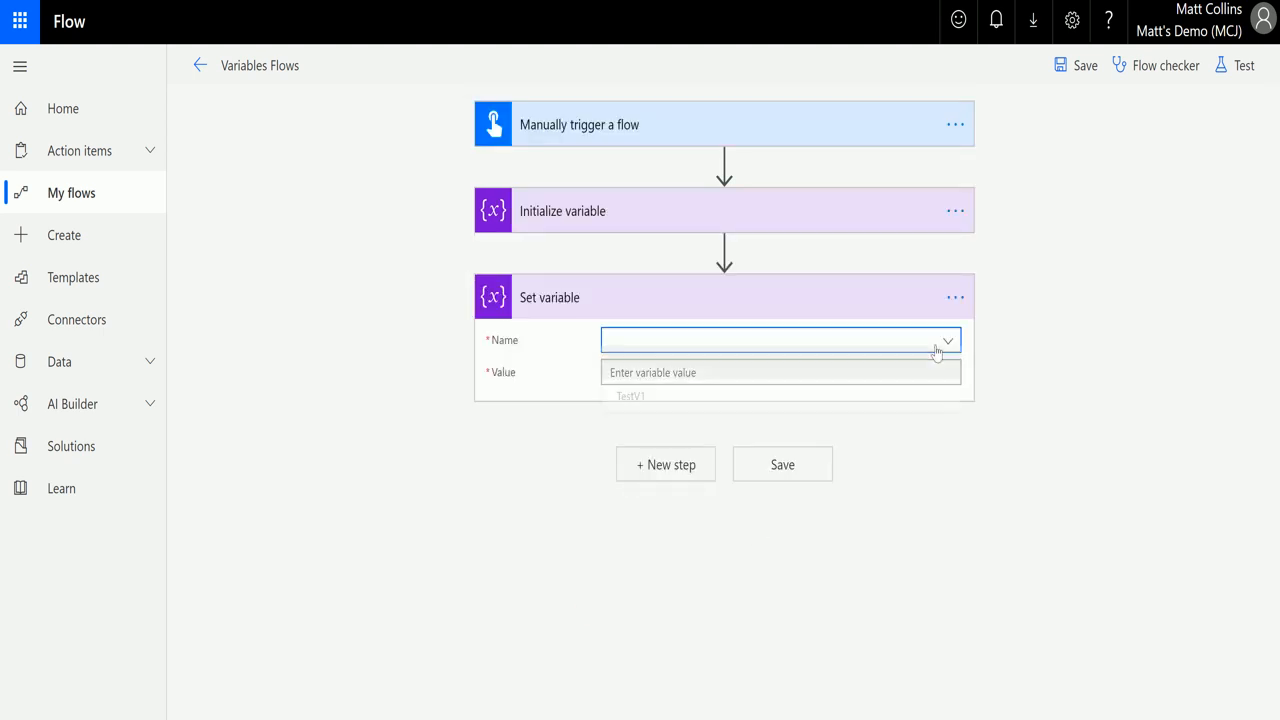
- Choose TestV1 as the Set variable target and review the Initialize variable settings
{"action": "left_click", "coordinate": [632, 396]}
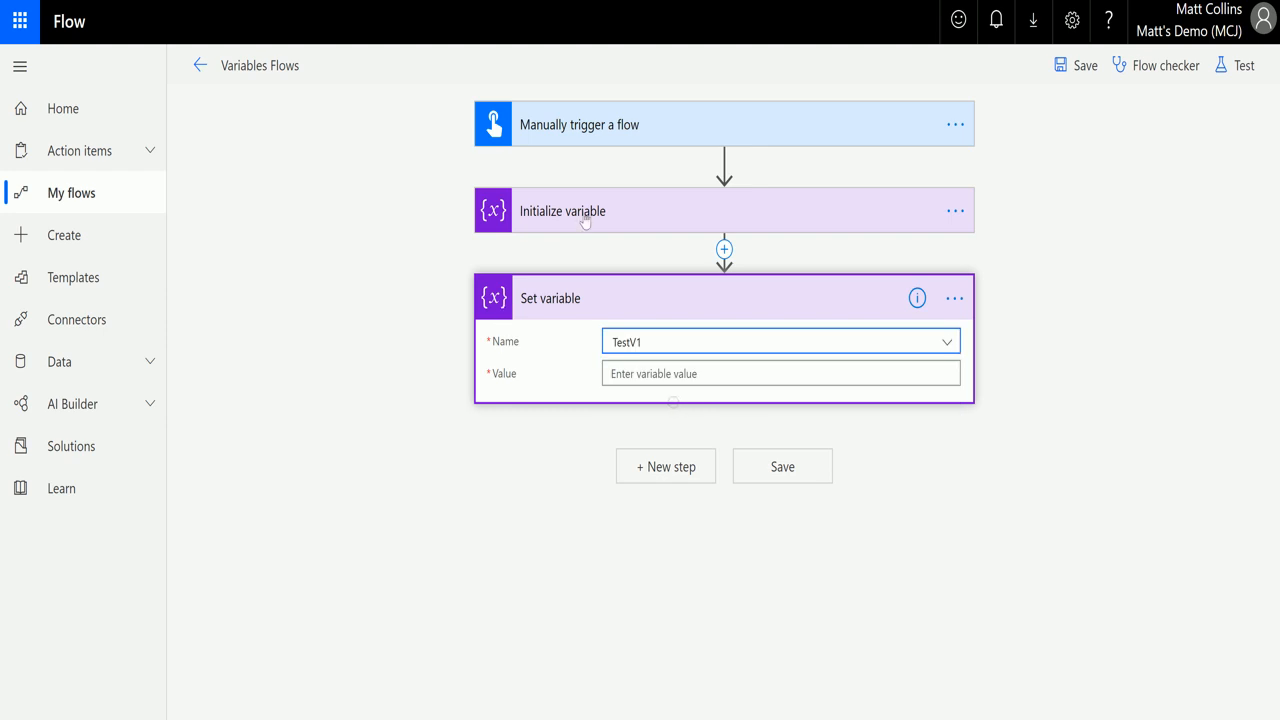
{"action": "left_click", "coordinate": [562, 212]}
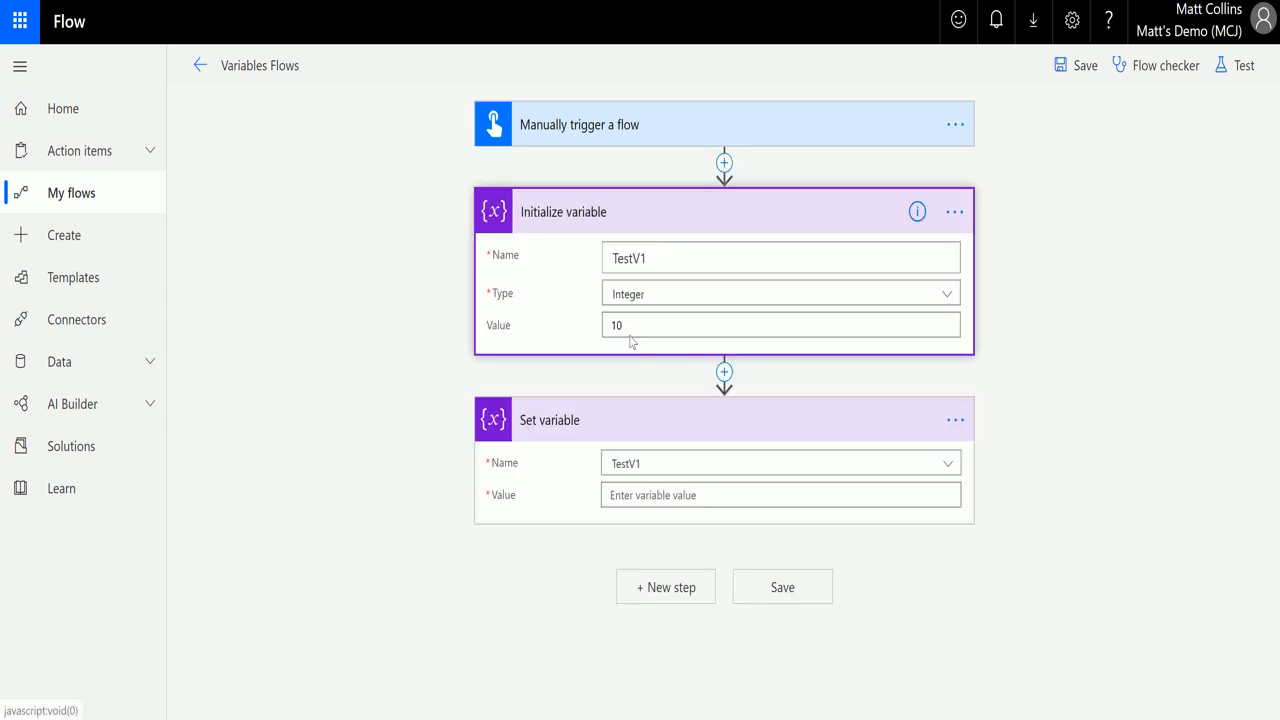
{"action": "mouse_move", "coordinate": [534, 318]}
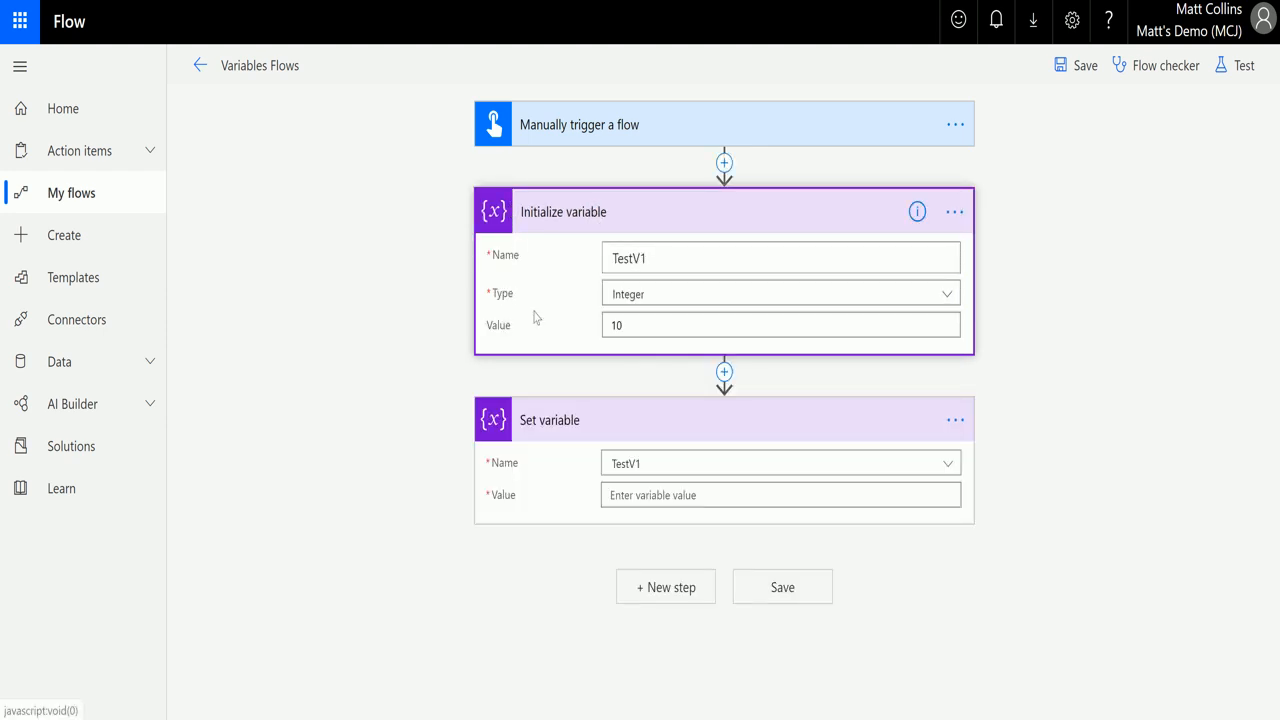
{"action": "mouse_move", "coordinate": [588, 466]}
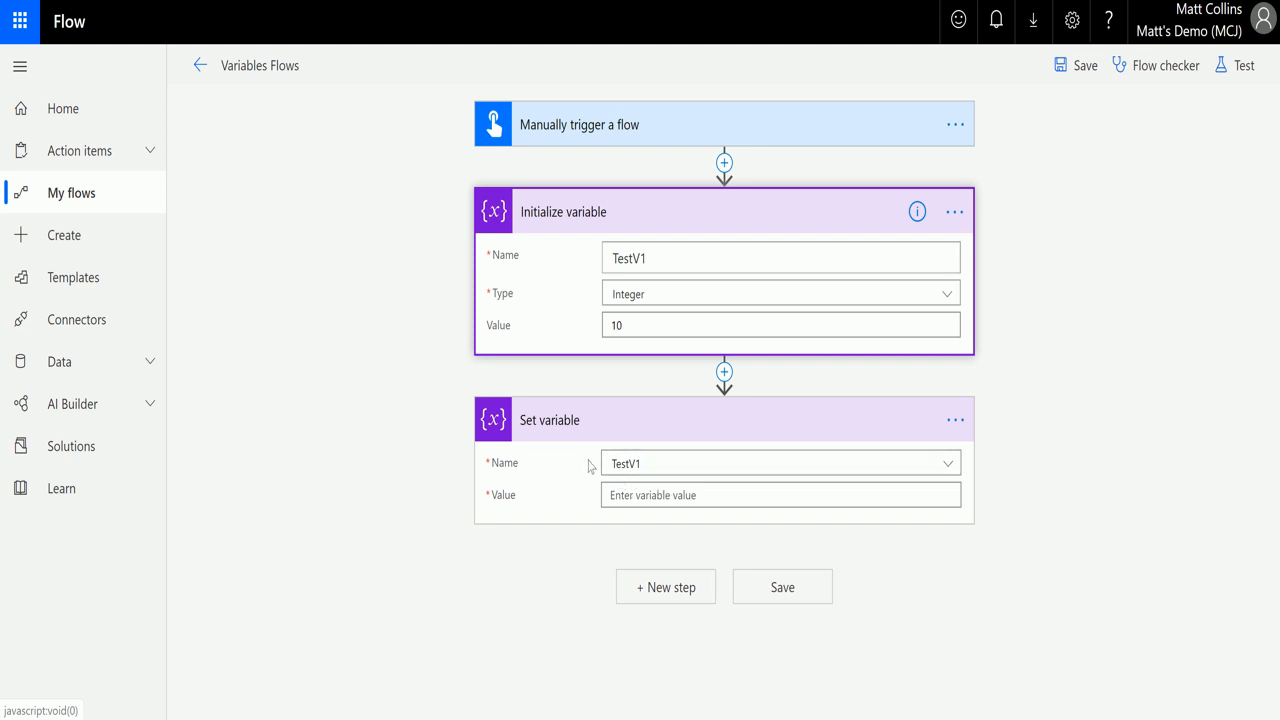
{"action": "mouse_move", "coordinate": [640, 232]}
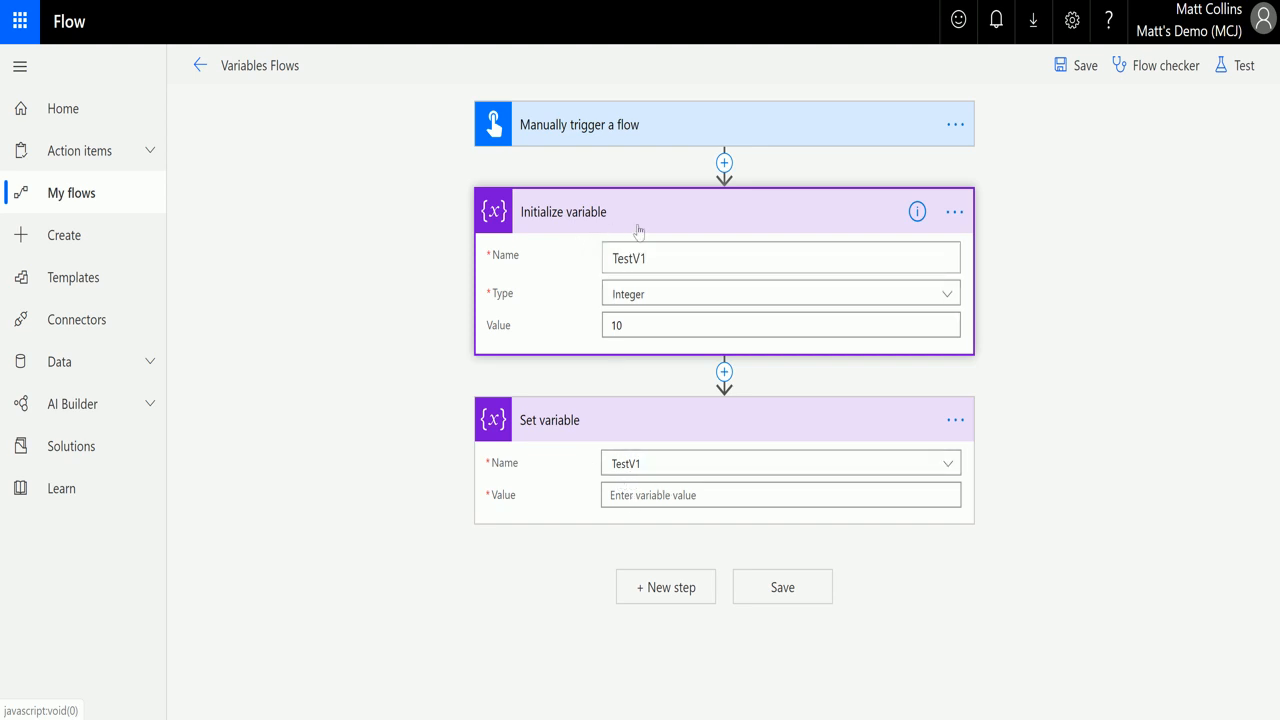
{"action": "mouse_move", "coordinate": [712, 244]}
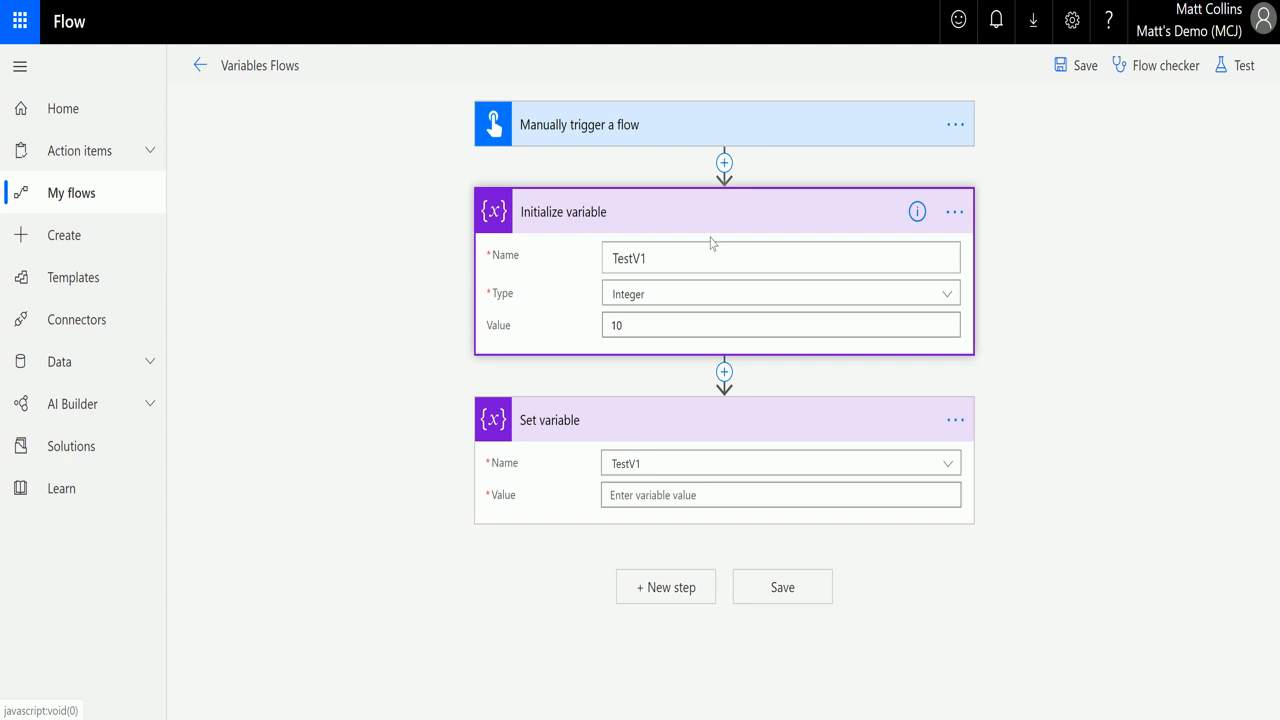
{"action": "mouse_move", "coordinate": [704, 216]}
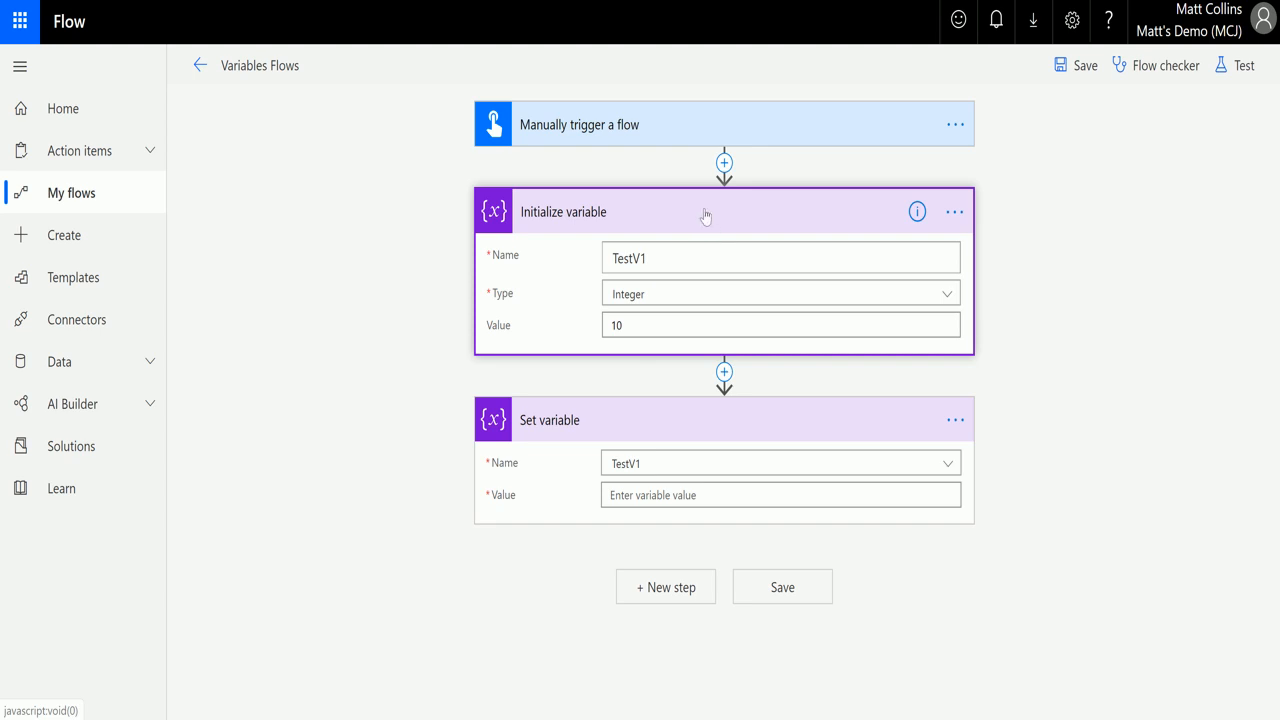
{"action": "mouse_move", "coordinate": [712, 390]}
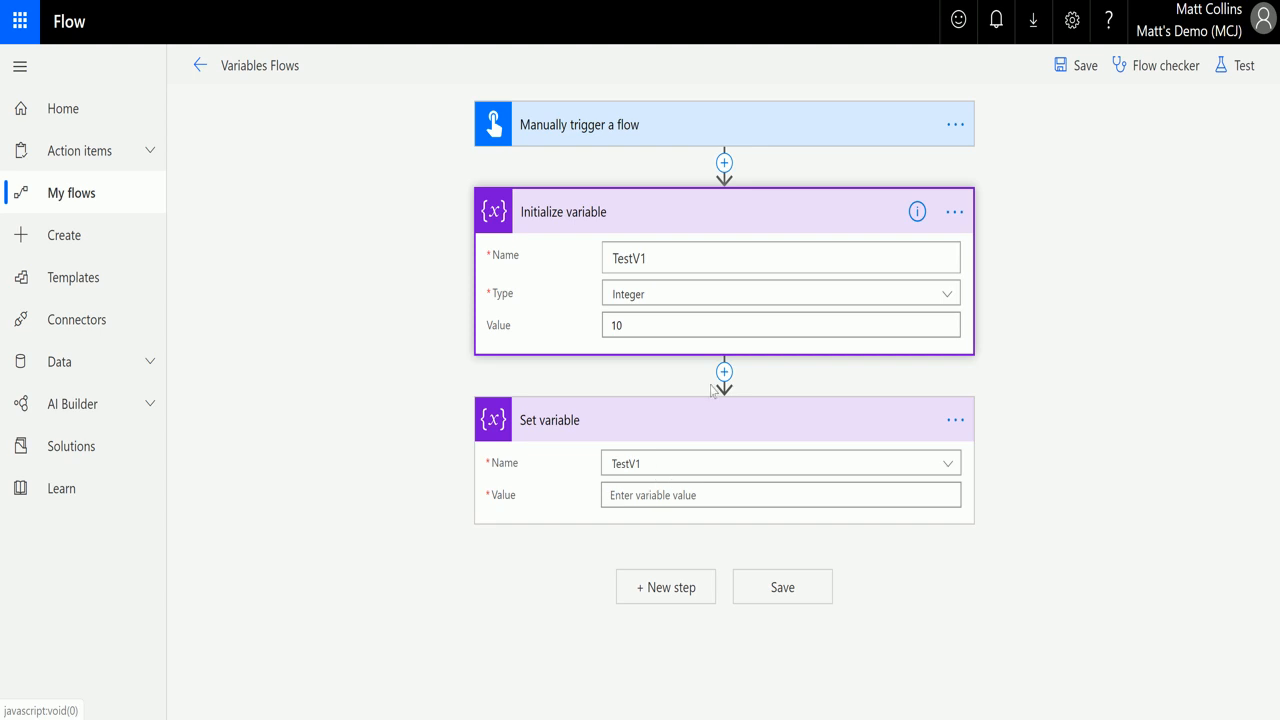
{"action": "left_click", "coordinate": [780, 256]}
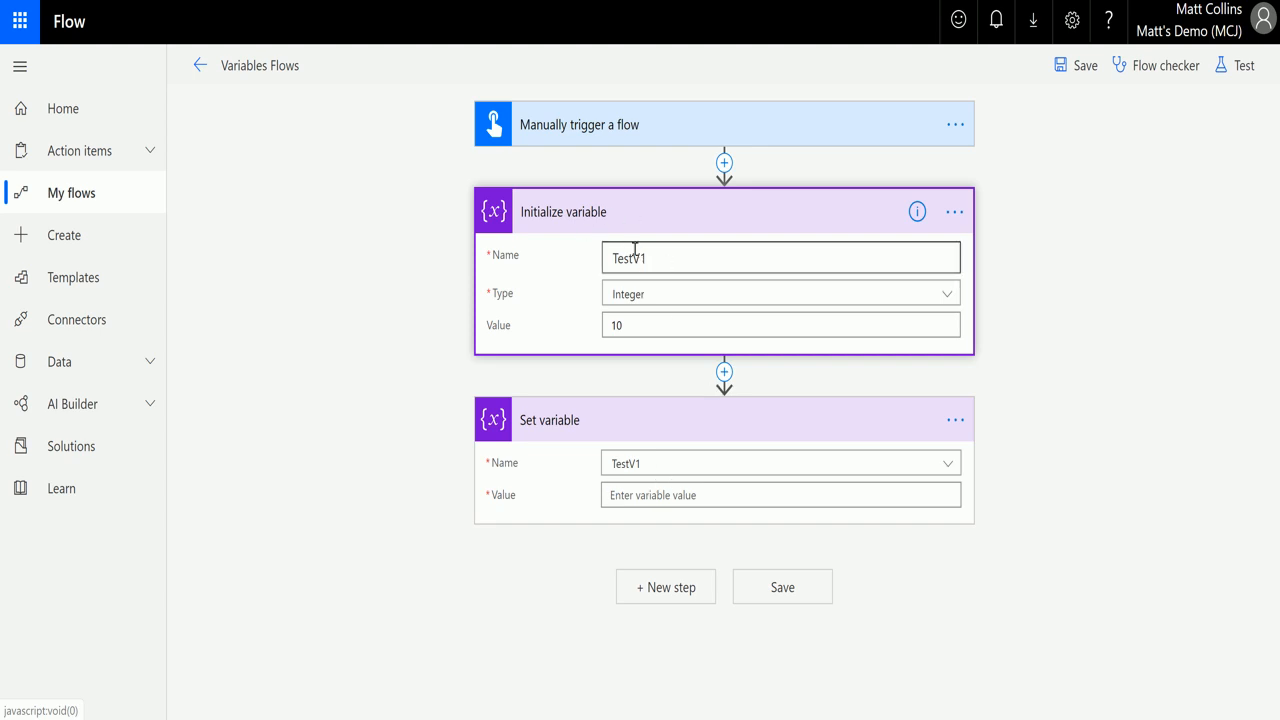
{"action": "left_click", "coordinate": [780, 494]}
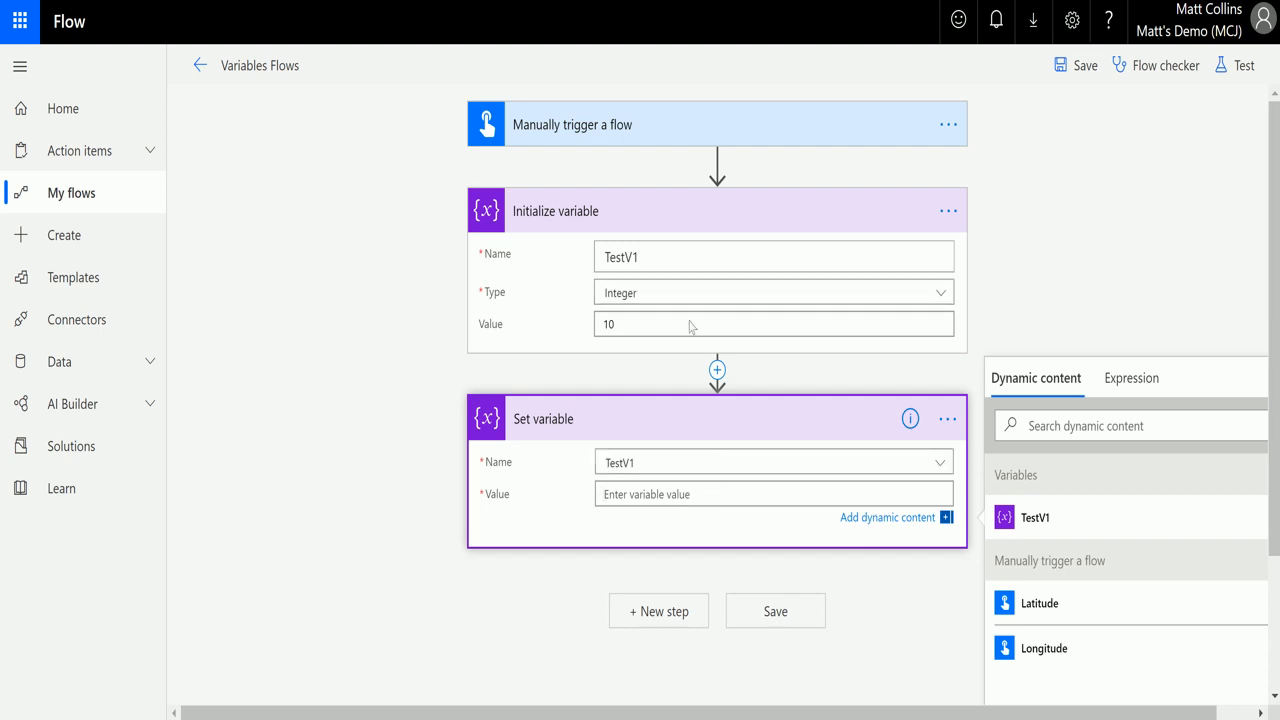
{"action": "mouse_move", "coordinate": [644, 358]}
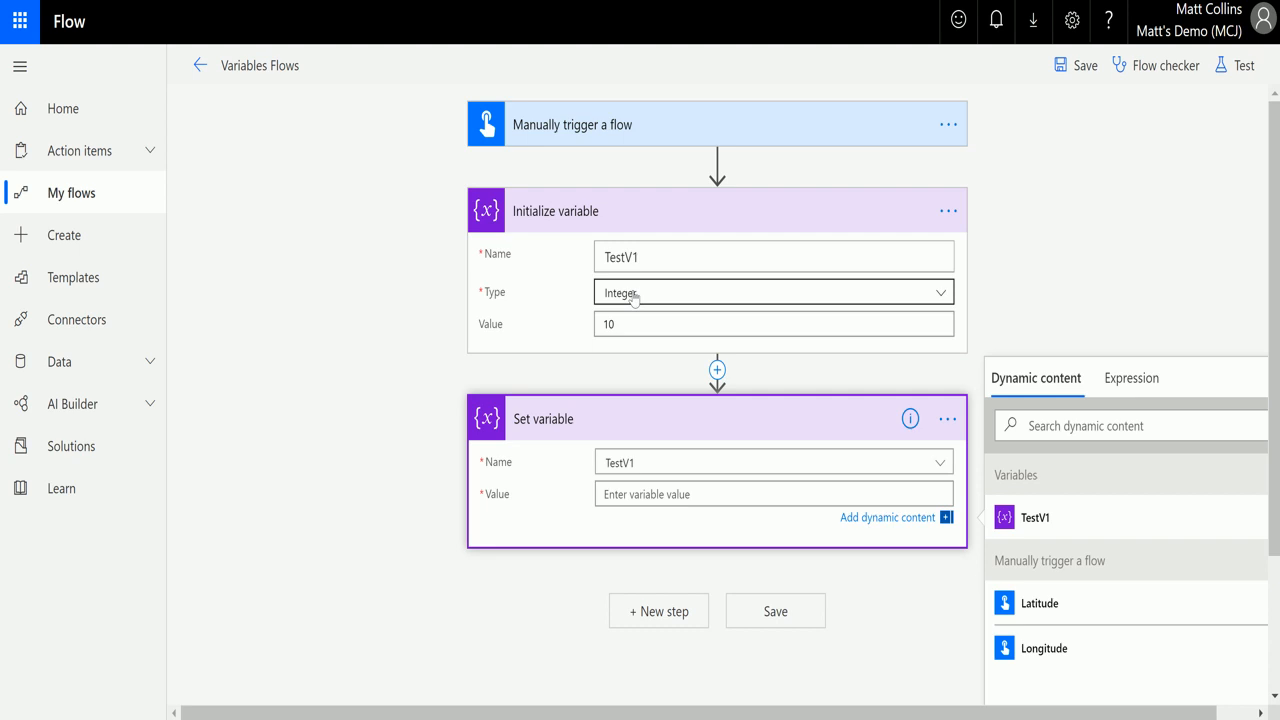
{"action": "mouse_move", "coordinate": [656, 380]}
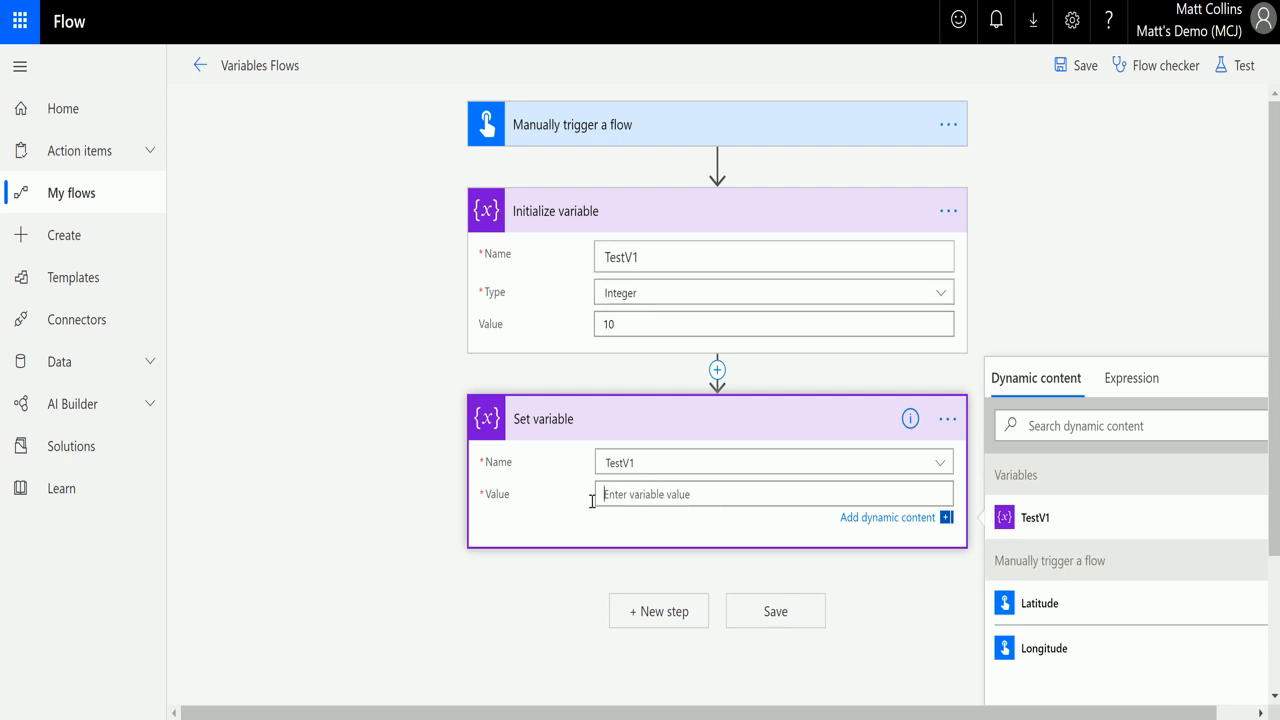
{"action": "mouse_move", "coordinate": [500, 396]}
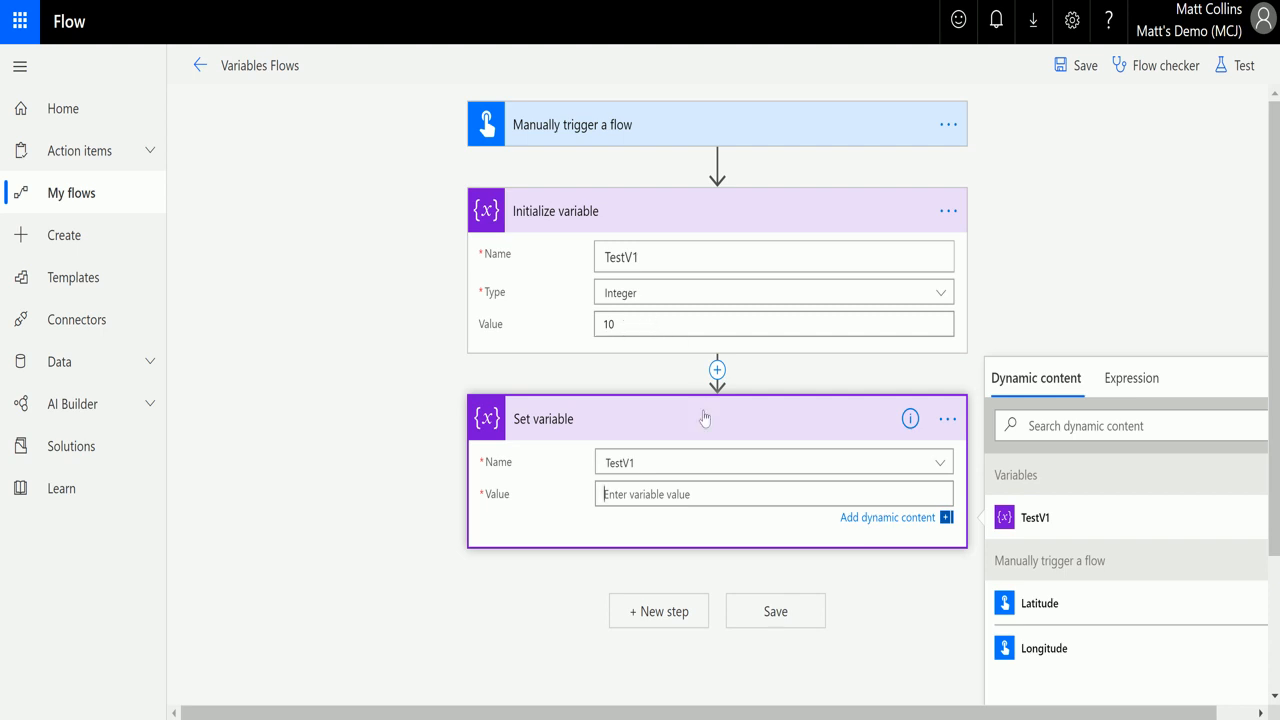
{"action": "mouse_move", "coordinate": [764, 420]}
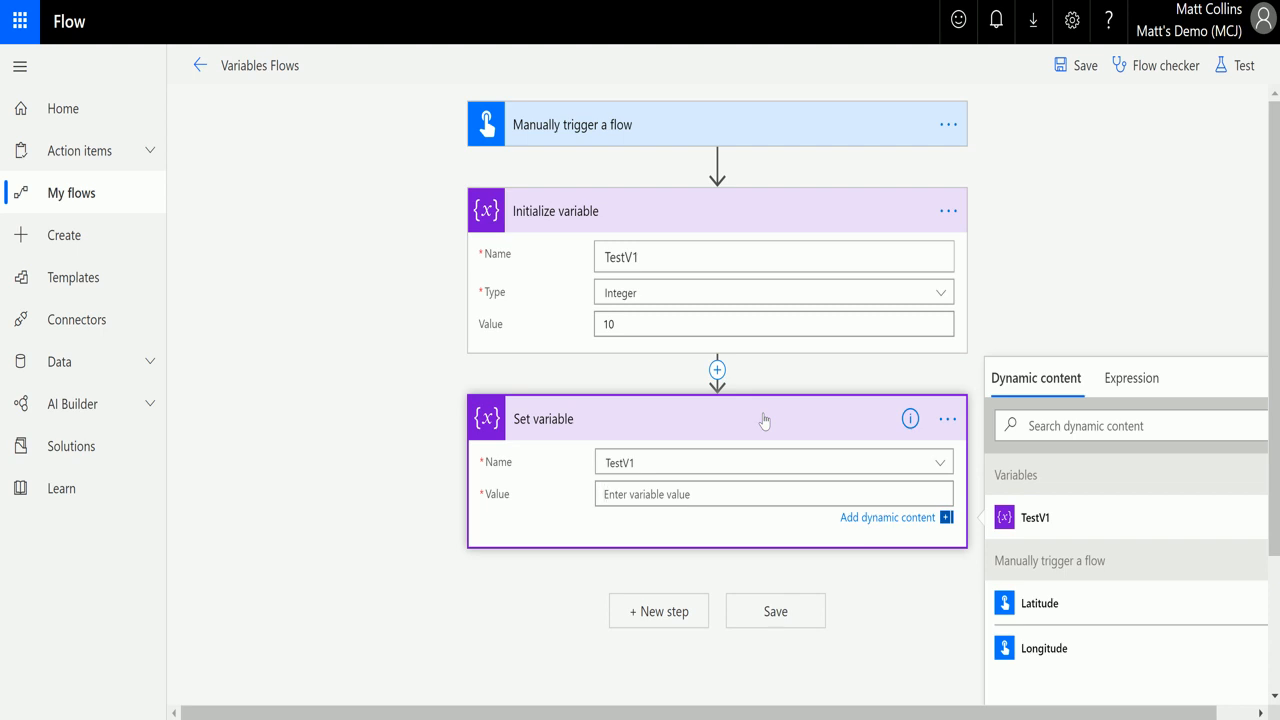
- Enter 5 as the new value for TestV1 in the Set variable step
{"action": "left_click", "coordinate": [772, 494]}
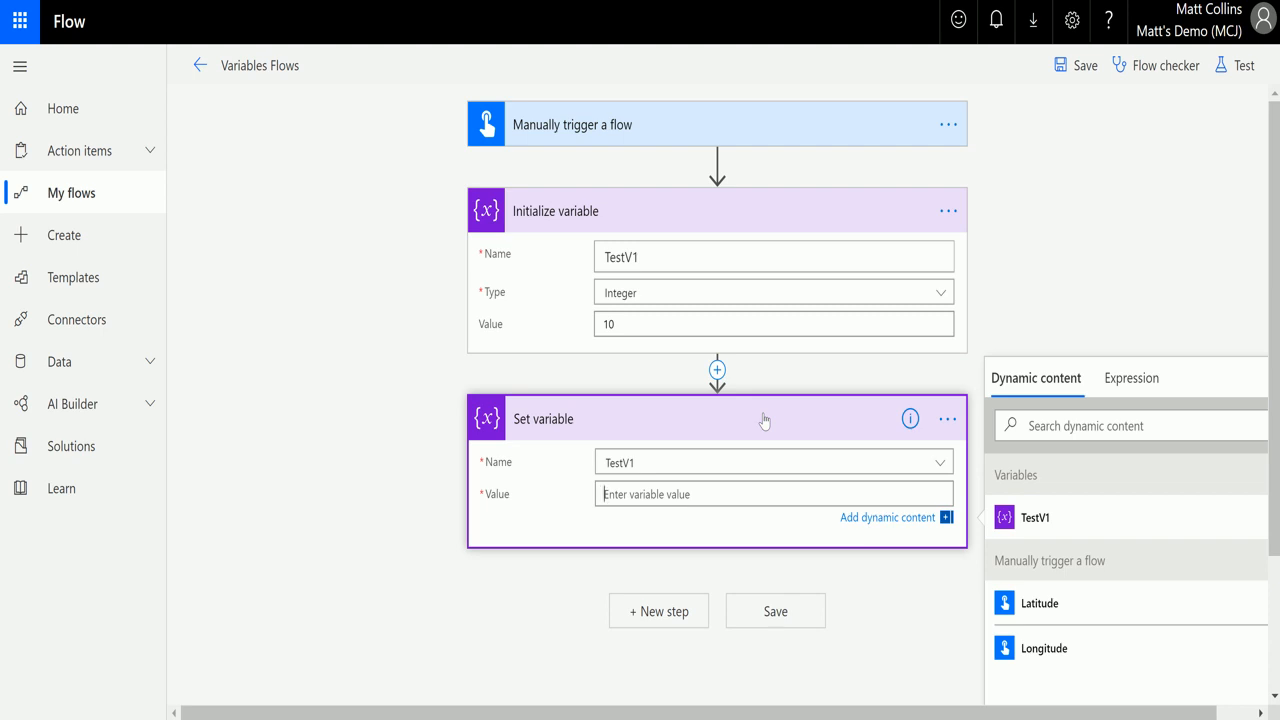
{"action": "type", "text": "5"}
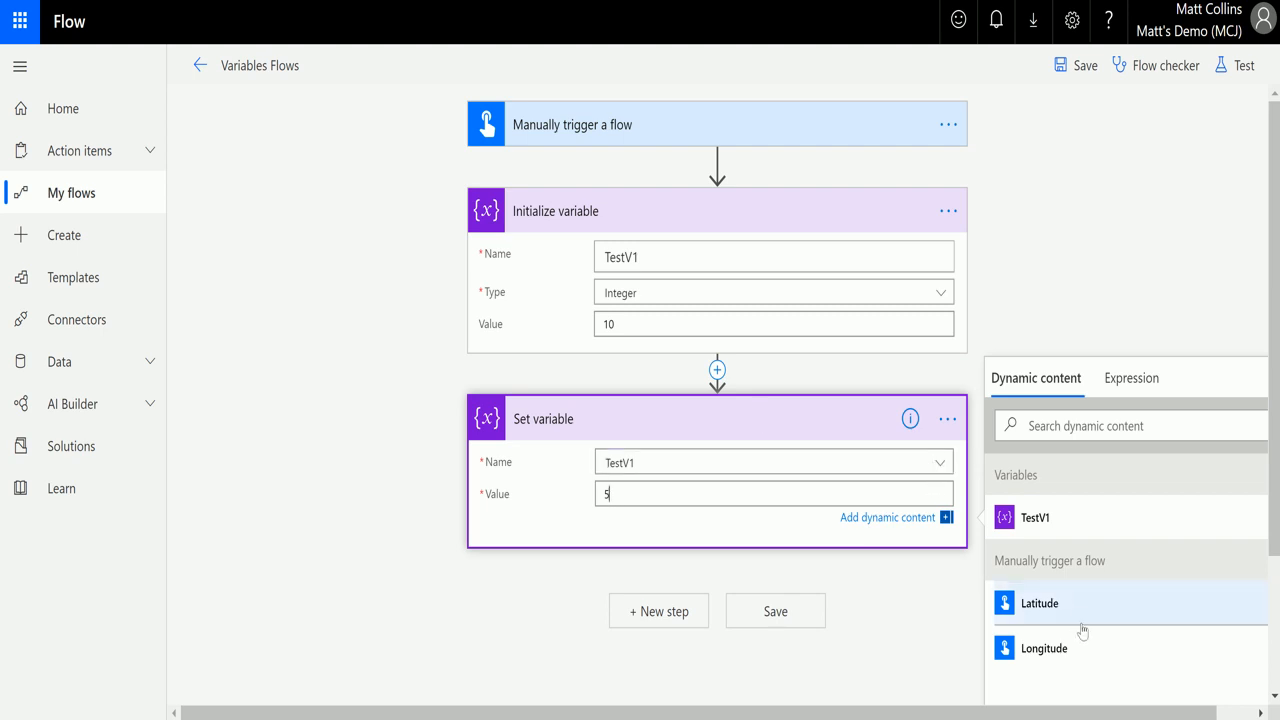
{"action": "mouse_move", "coordinate": [1080, 616]}
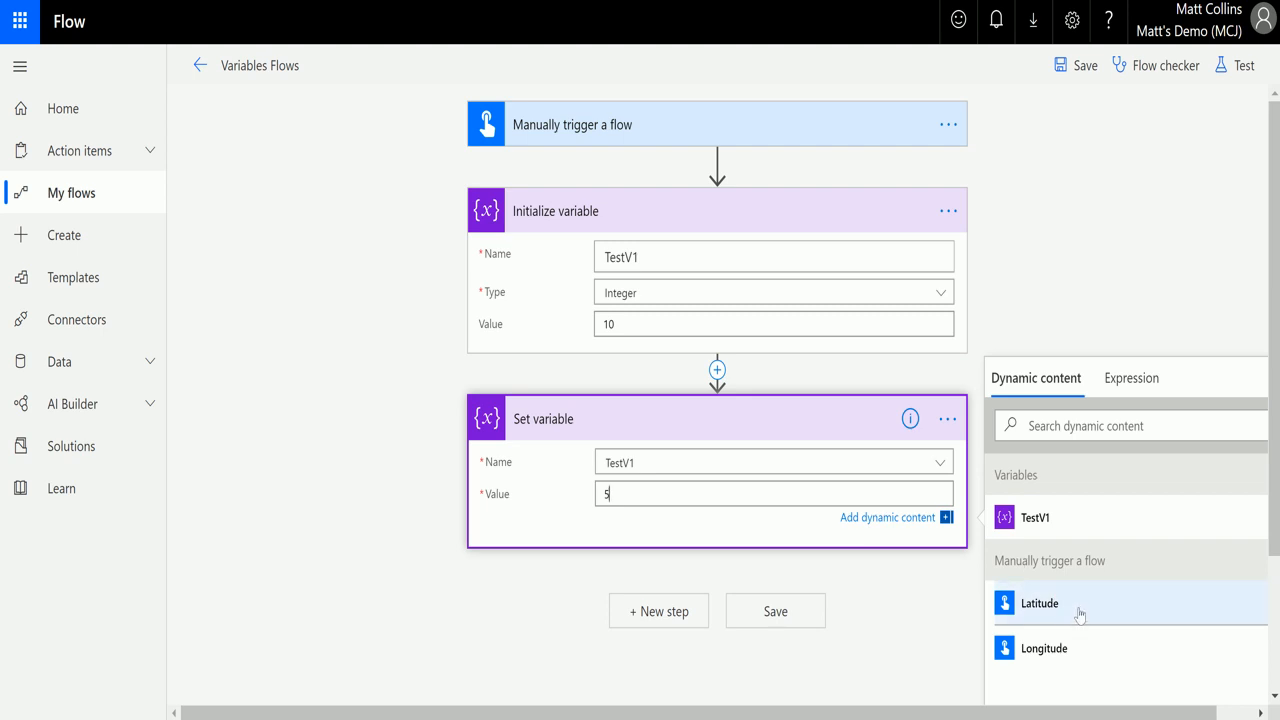
{"action": "mouse_move", "coordinate": [1086, 608]}
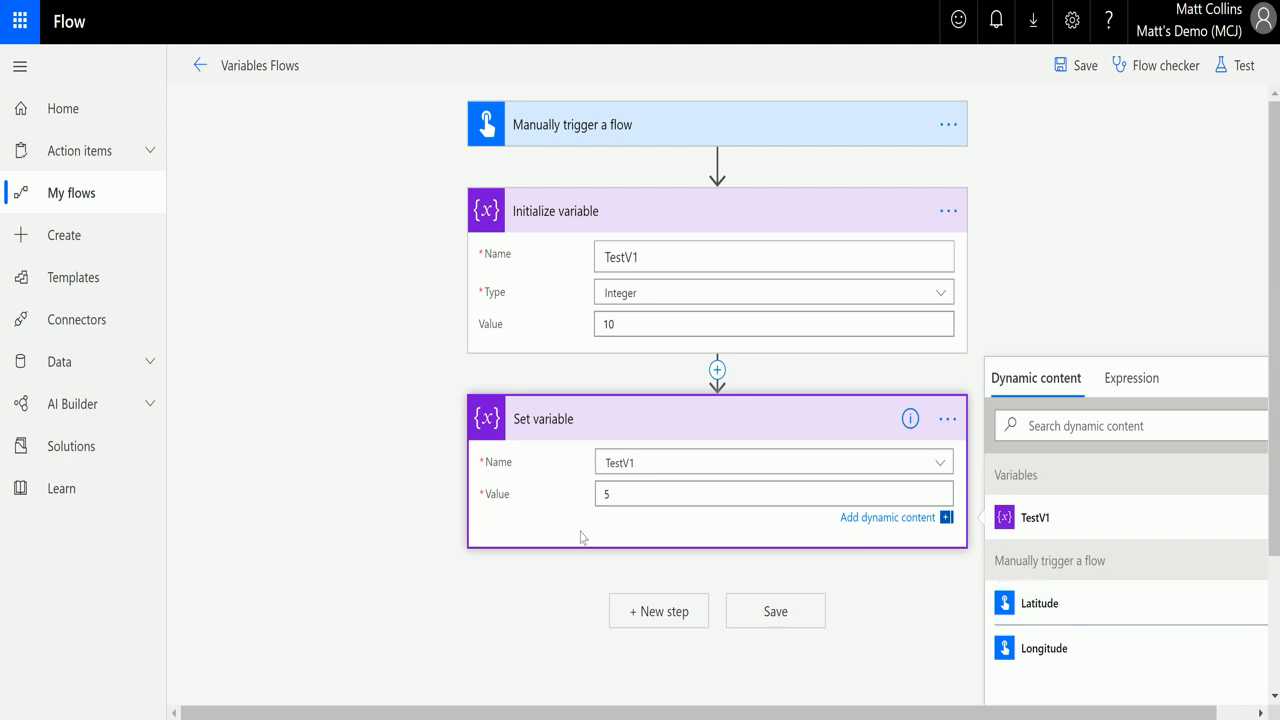
{"action": "mouse_move", "coordinate": [664, 428]}
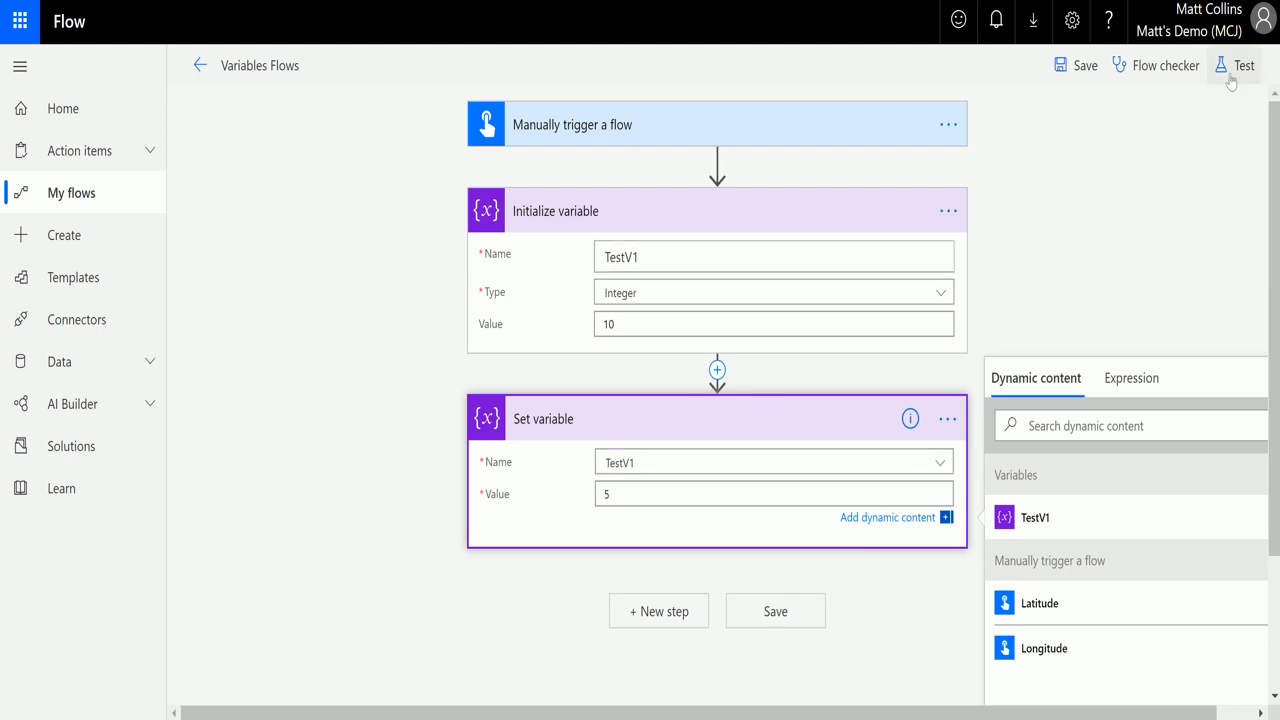
- Save and test the flow with a manually performed trigger, running it successfully
{"action": "left_click", "coordinate": [1244, 64]}
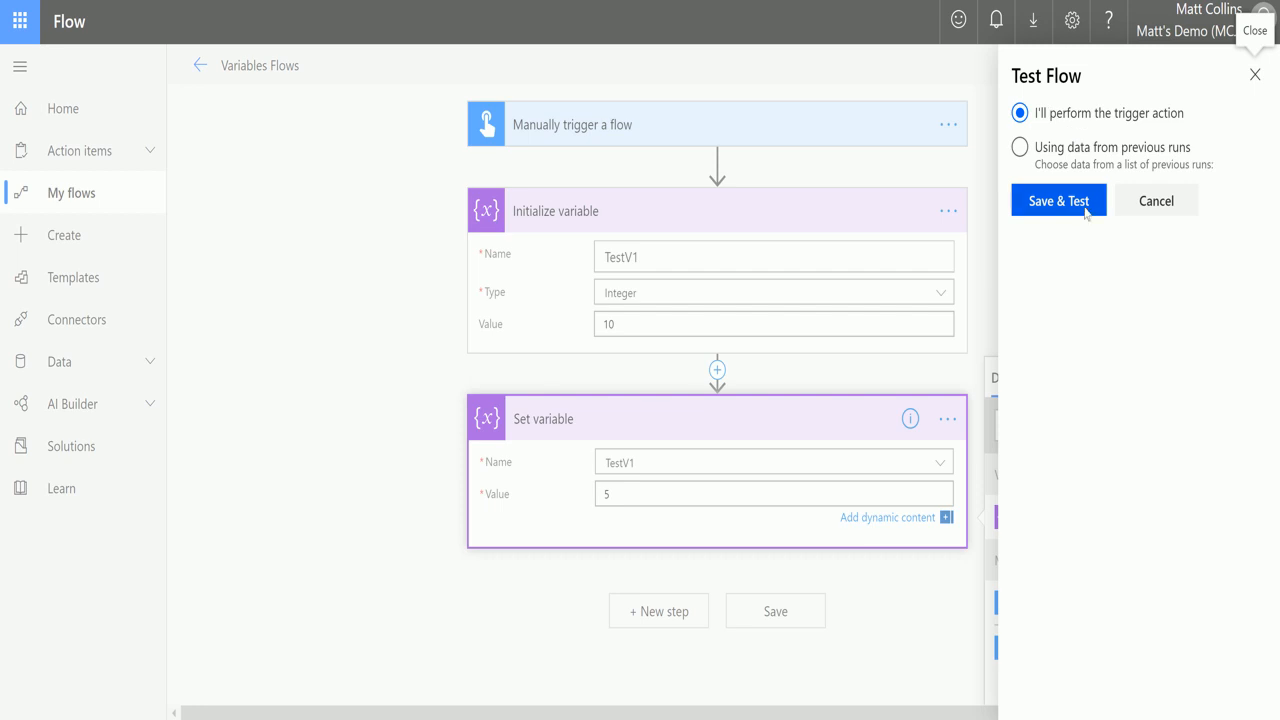
{"action": "left_click", "coordinate": [1058, 200]}
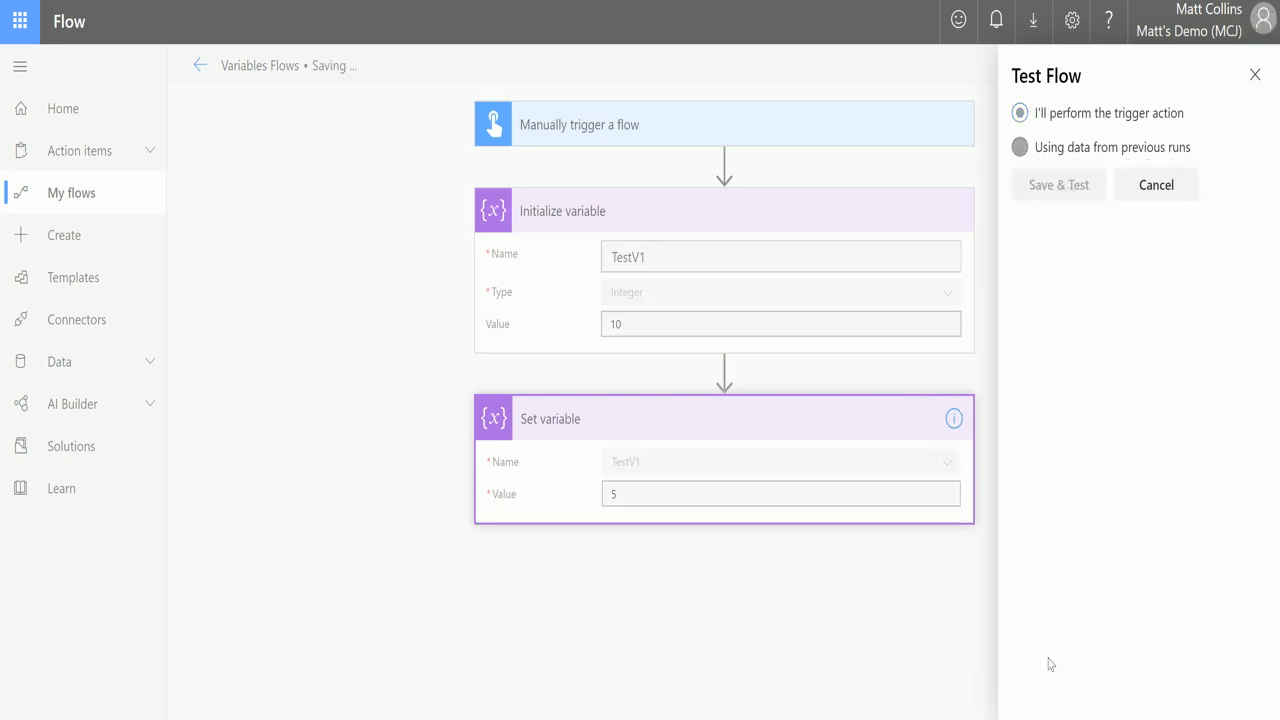
{"action": "left_click", "coordinate": [1056, 184]}
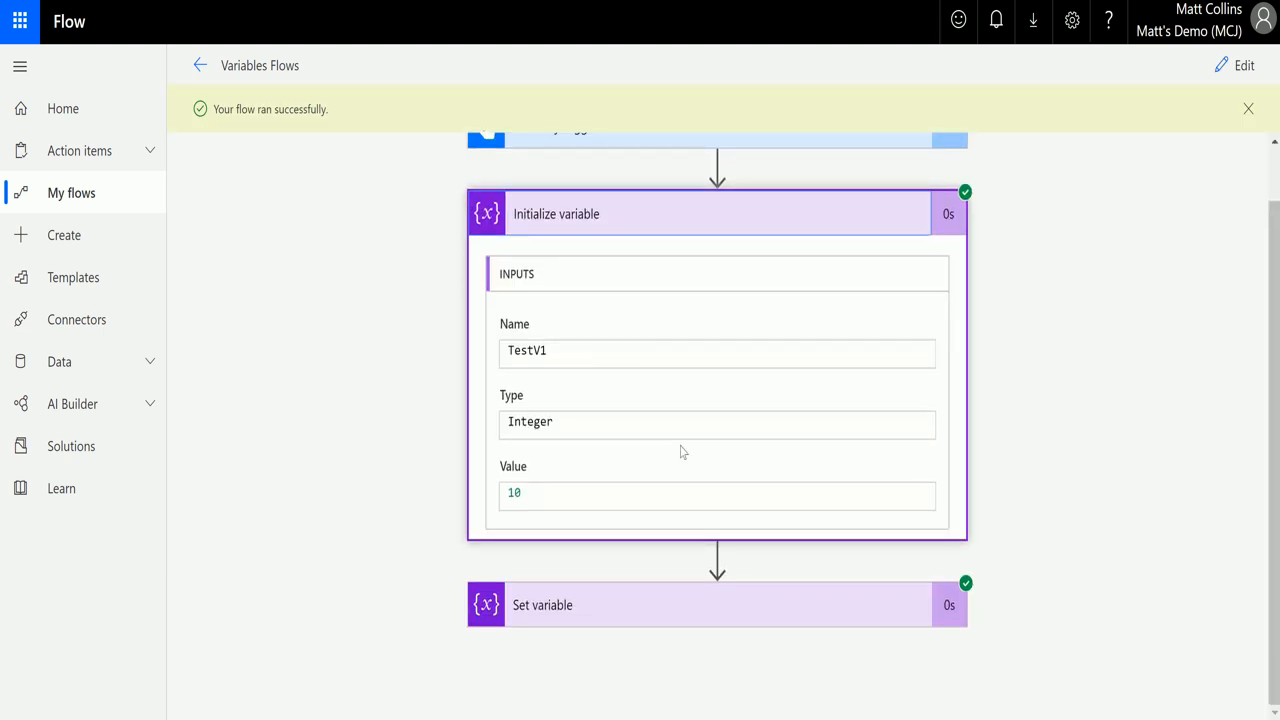
{"action": "scroll", "scroll_direction": "down", "scroll_amount": 3}
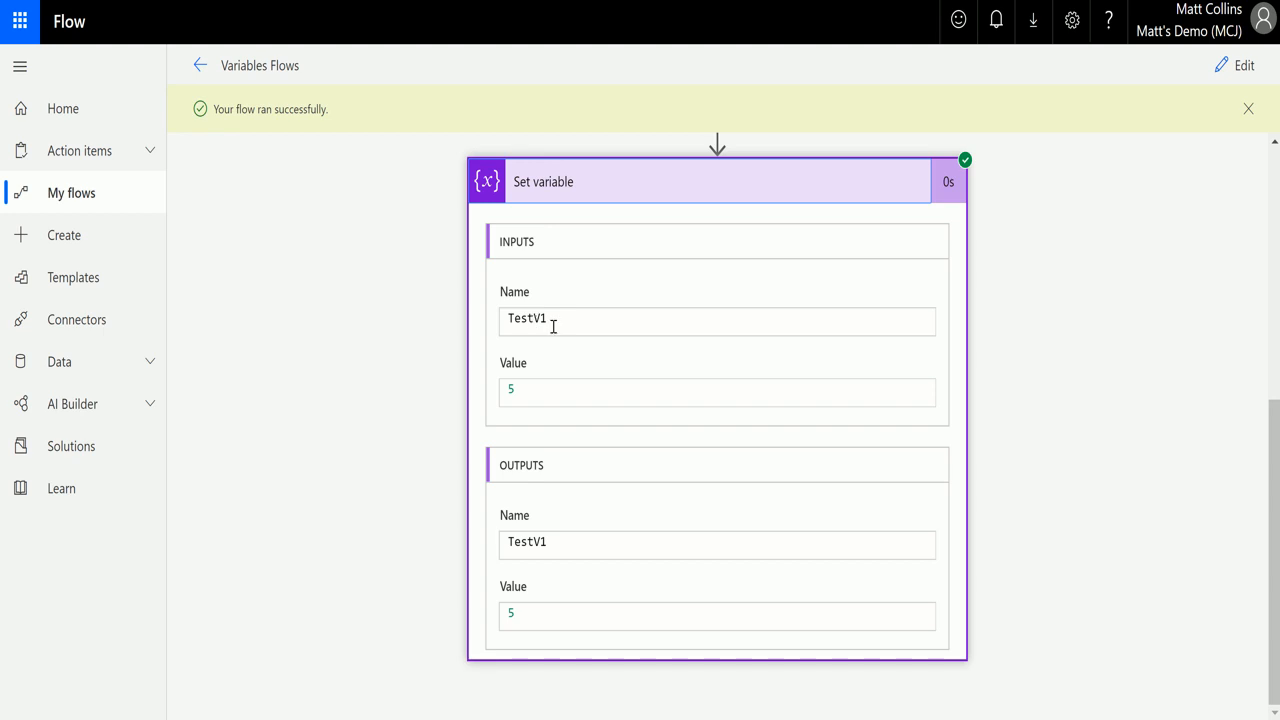
{"action": "mouse_move", "coordinate": [576, 112]}
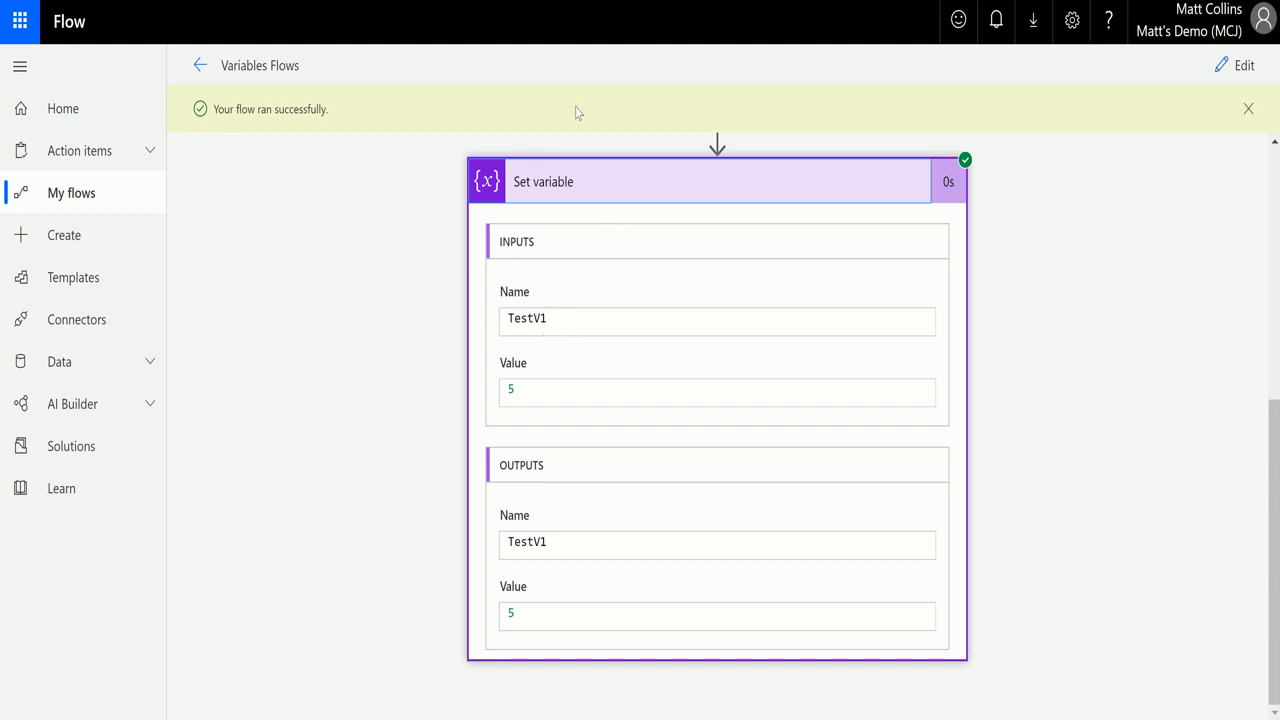
{"action": "mouse_move", "coordinate": [548, 360]}
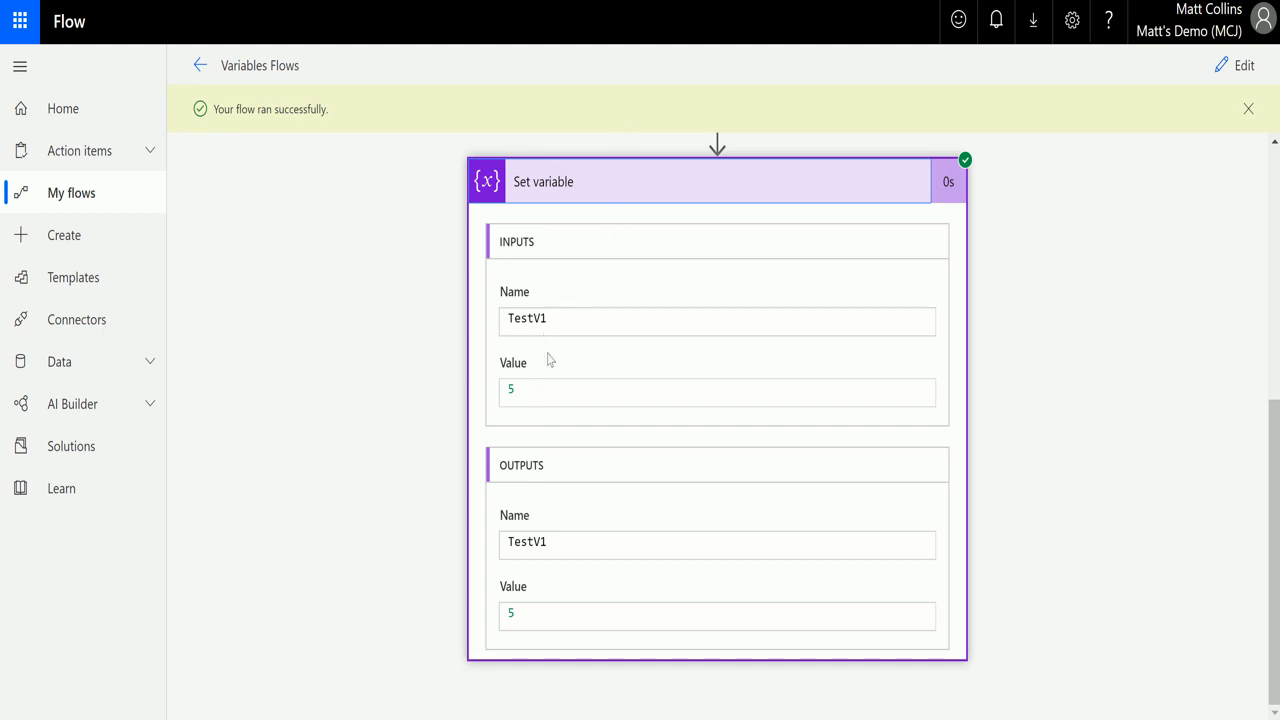
{"action": "mouse_move", "coordinate": [770, 442]}
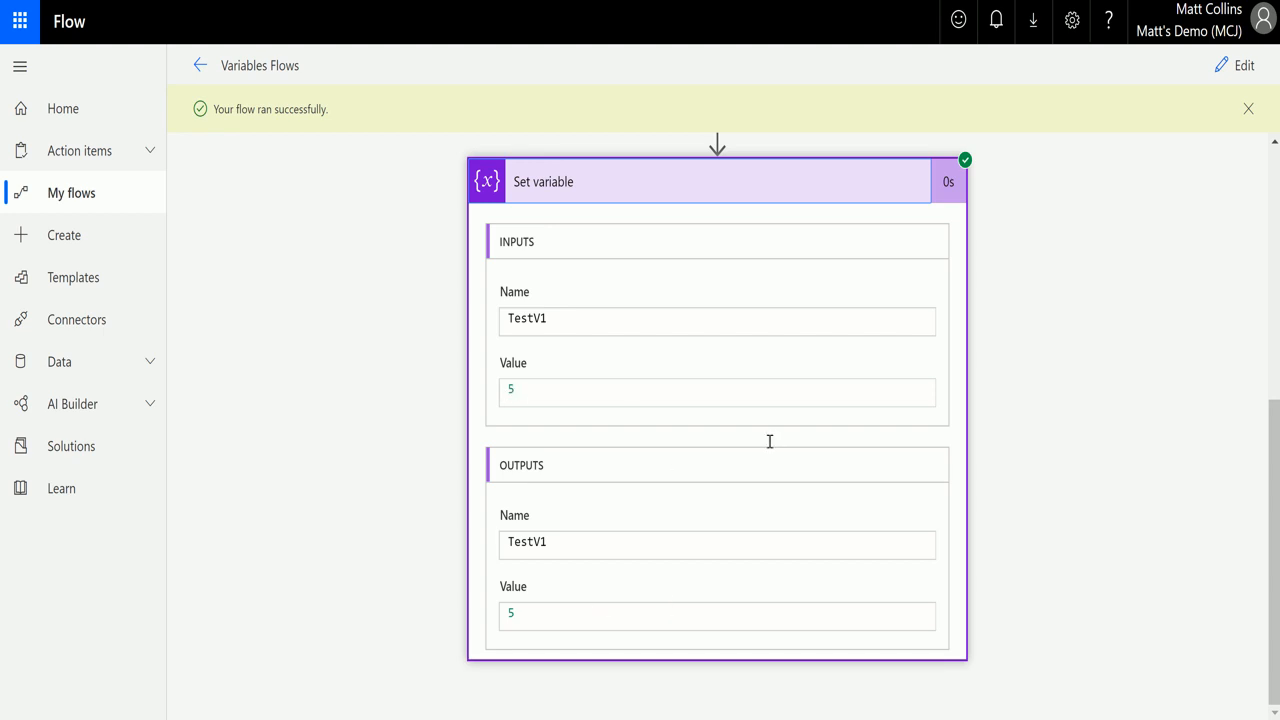
{"action": "mouse_move", "coordinate": [522, 596]}
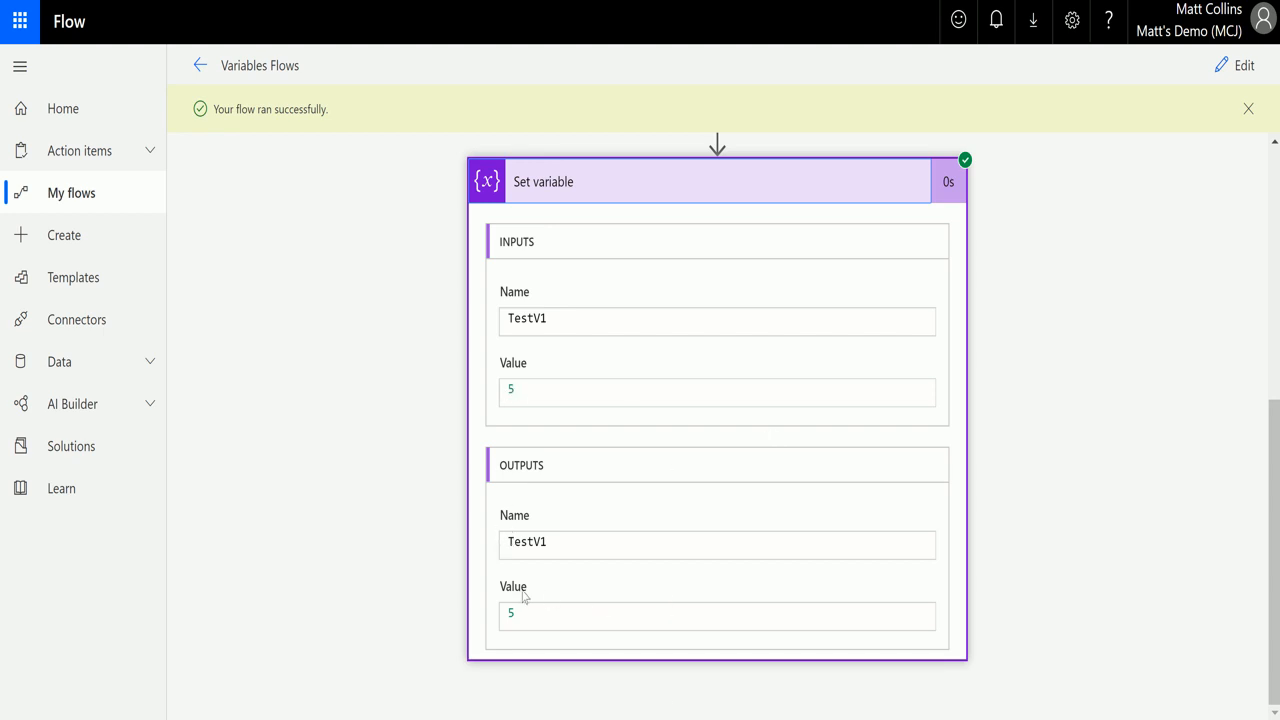
{"action": "scroll", "scroll_direction": "up", "scroll_amount": 3}
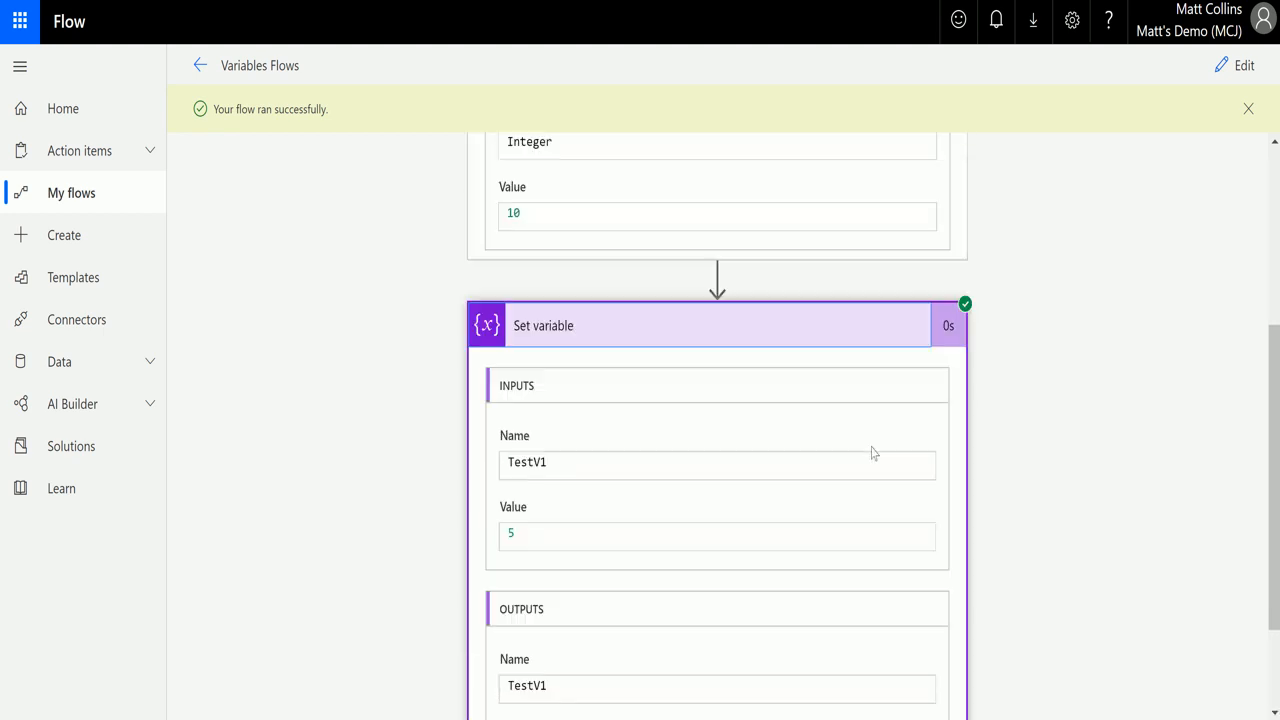
{"action": "scroll", "scroll_direction": "up", "scroll_amount": 3}
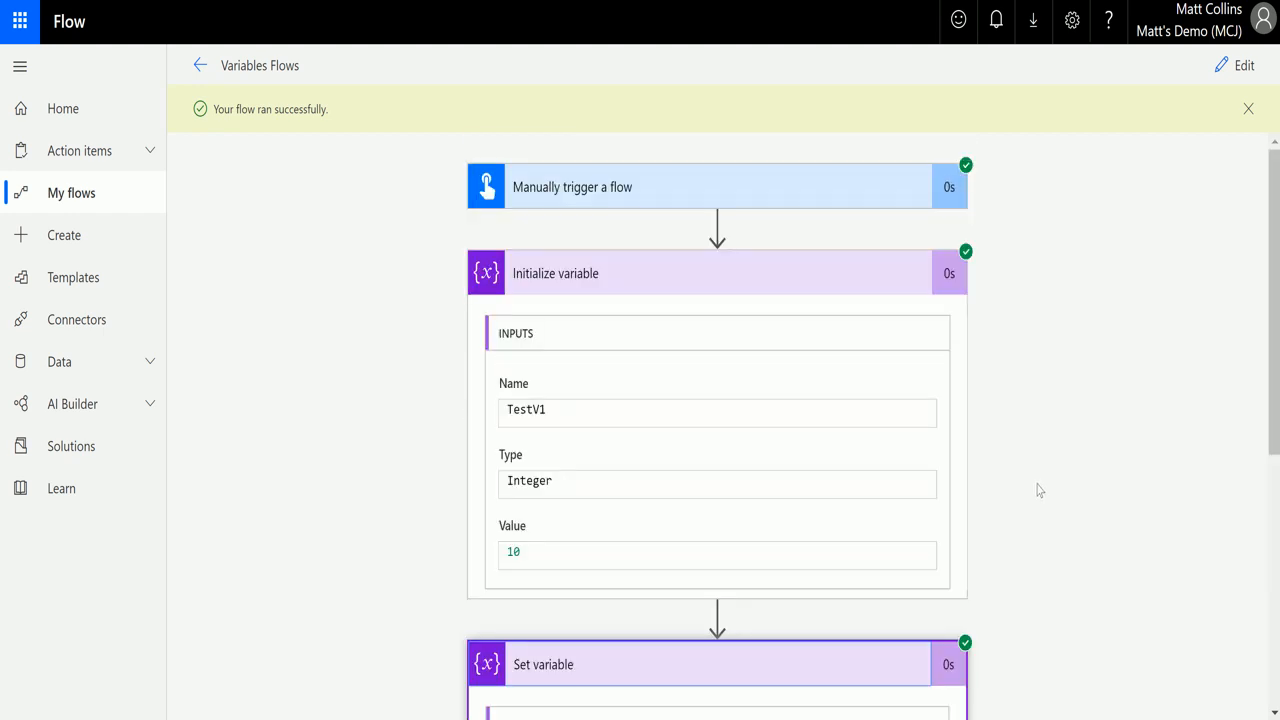